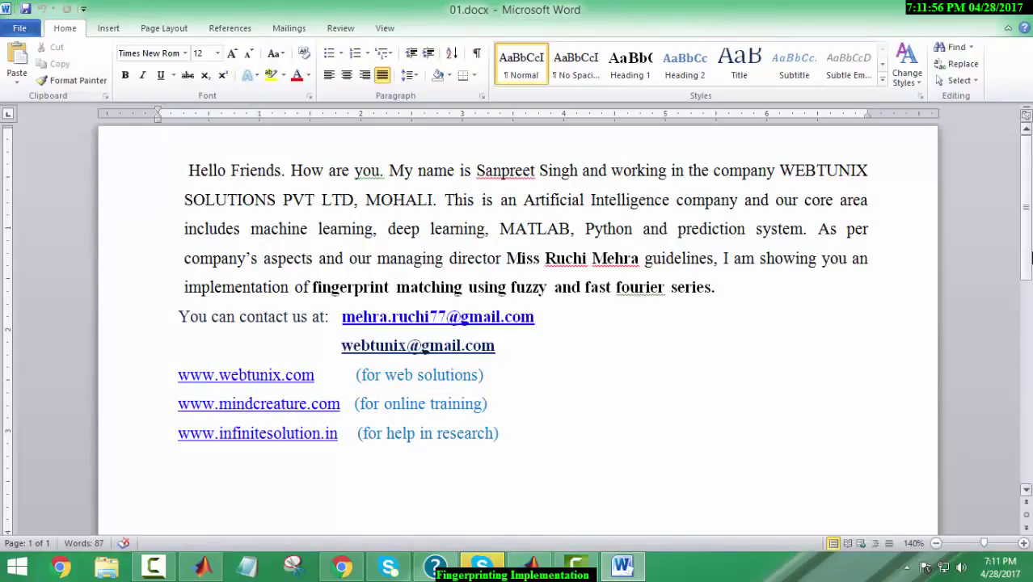
Step: Discuss the fingerprint project introduction, then restore the MATLAB R2016a window showing main_single.m
left_click(159, 142)
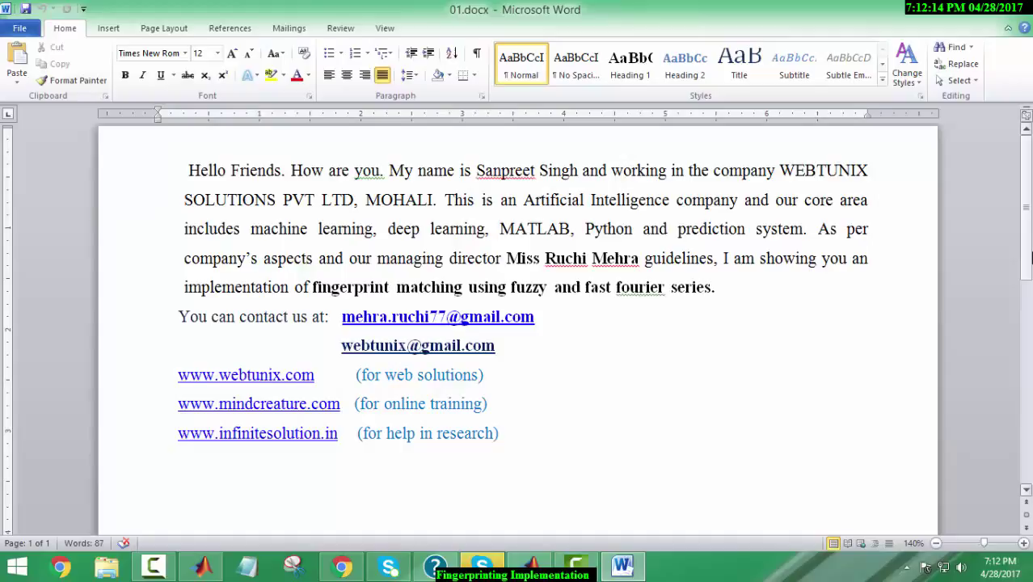
left_click(159, 141)
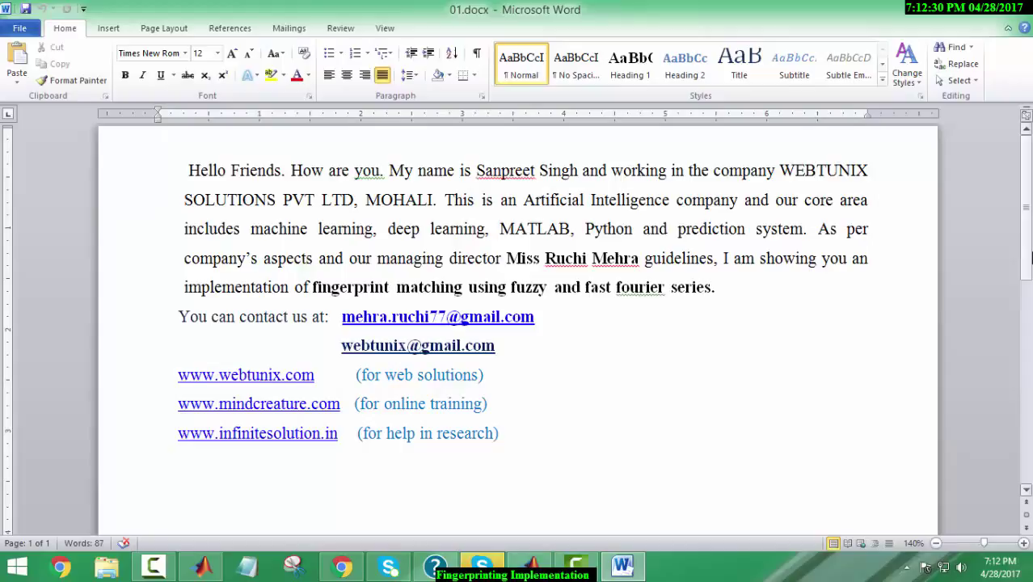
left_click(159, 142)
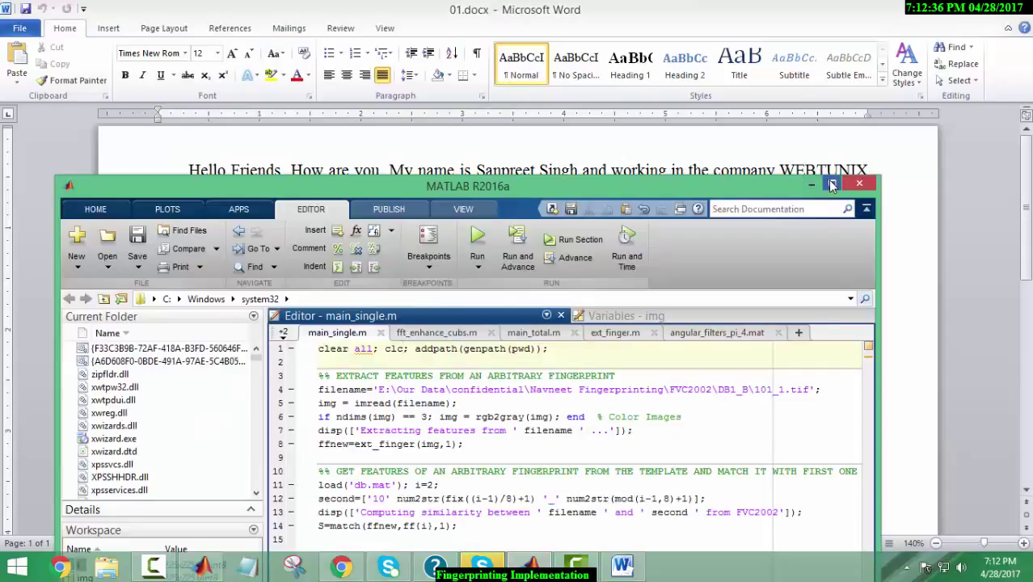
Step: Maximize MATLAB, review main_total.m, main_single.m and fft_enhance_cubs.m, then minimize it
left_click(831, 184)
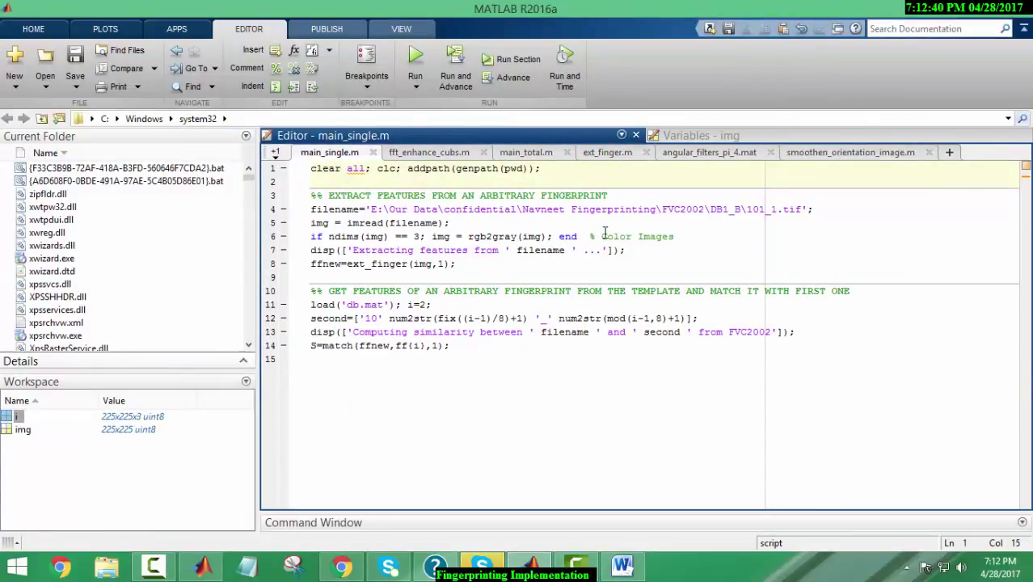
mouse_move(428, 152)
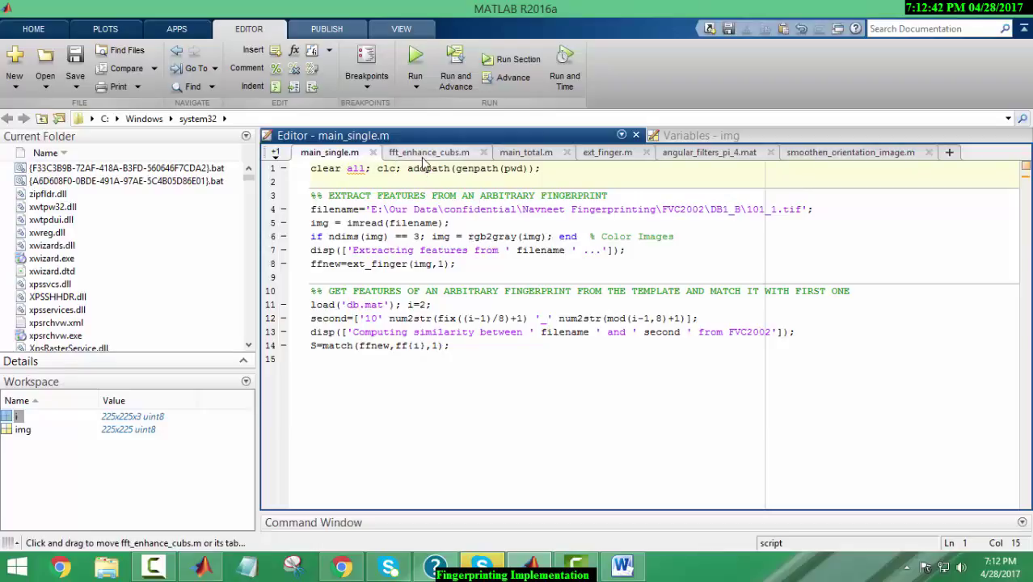
left_click(525, 152)
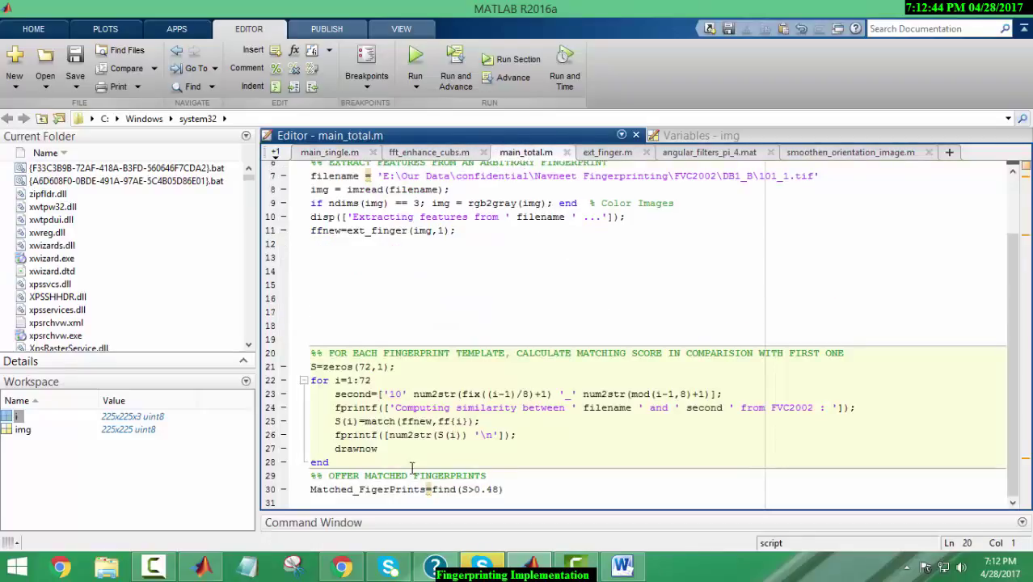
left_click(328, 151)
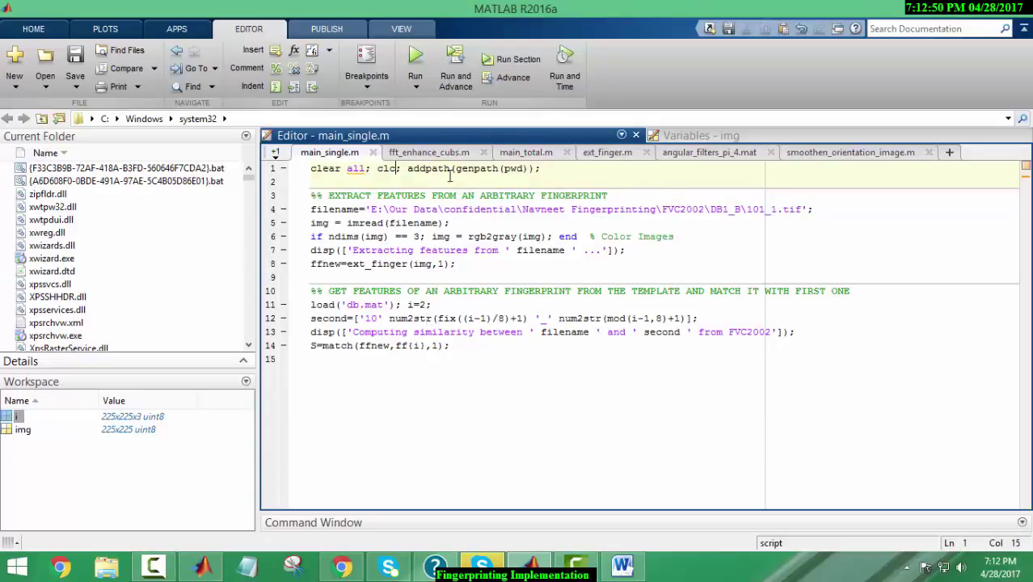
mouse_move(428, 152)
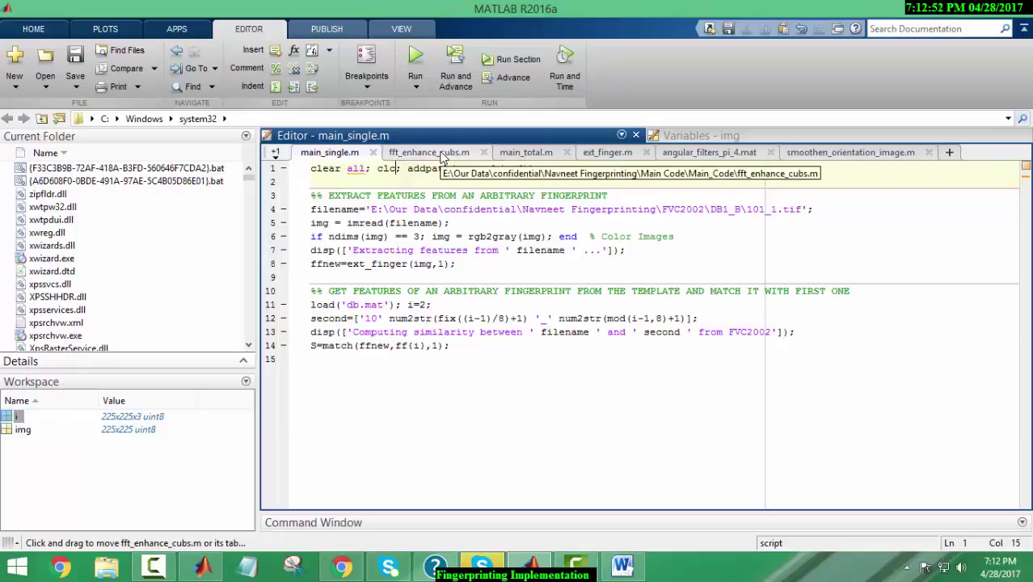
left_click(428, 152)
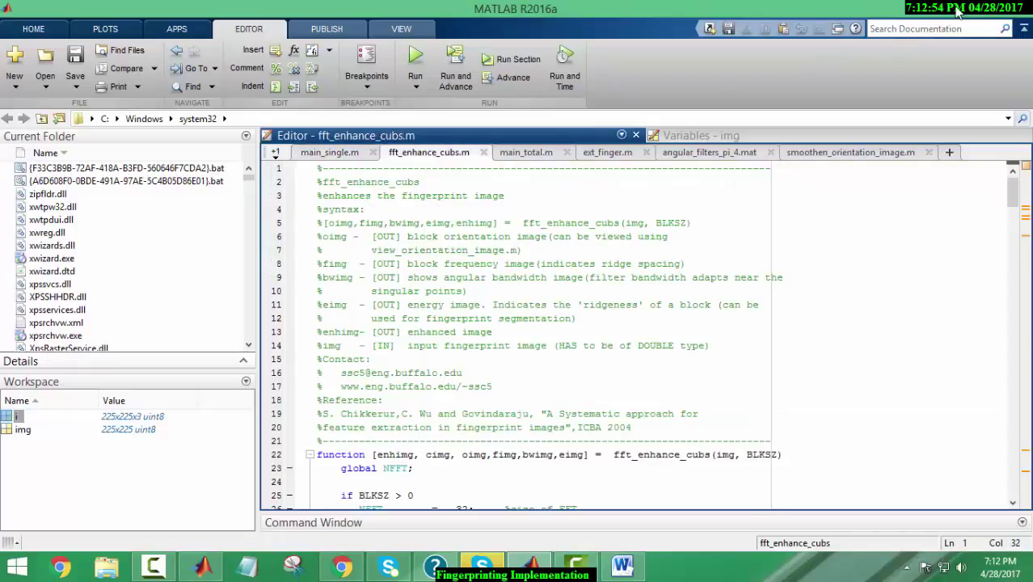
mouse_move(677, 101)
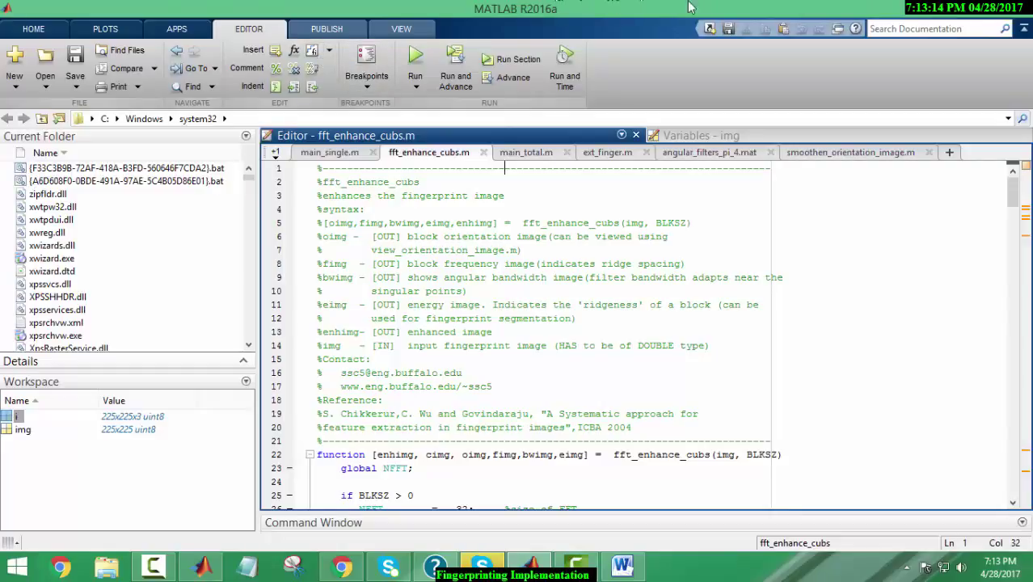
left_click(621, 565)
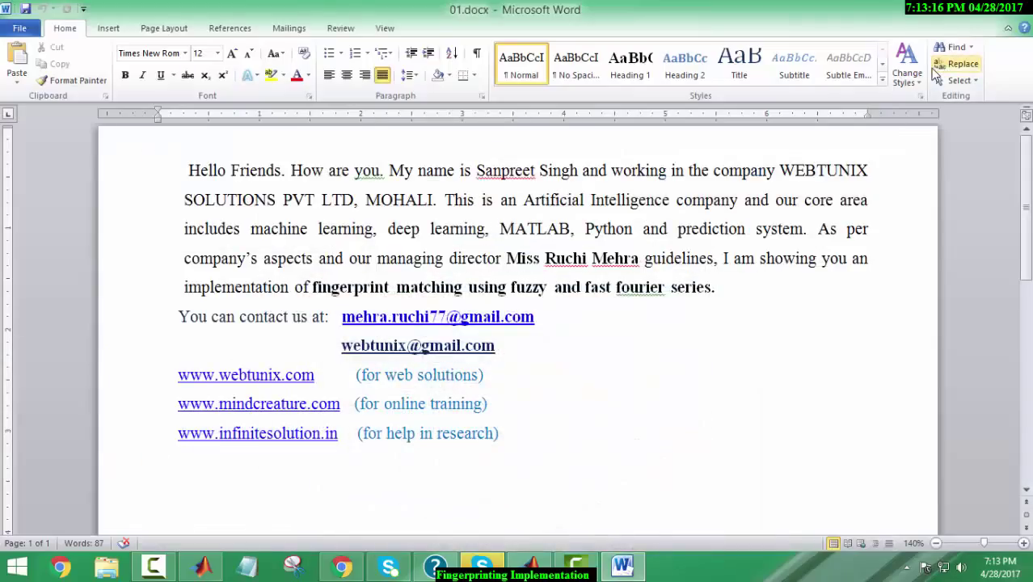
mouse_move(961, 63)
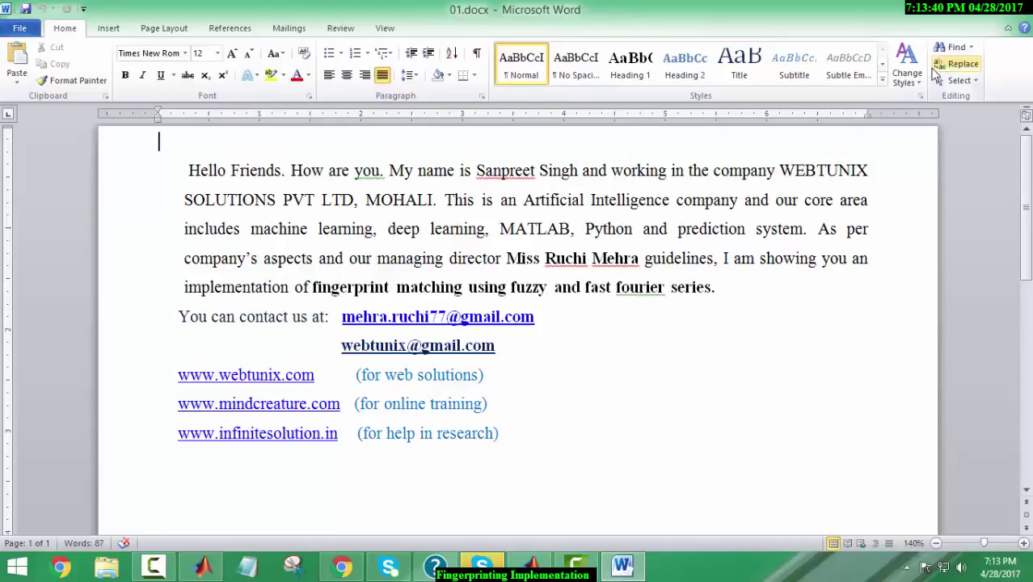
mouse_move(557, 574)
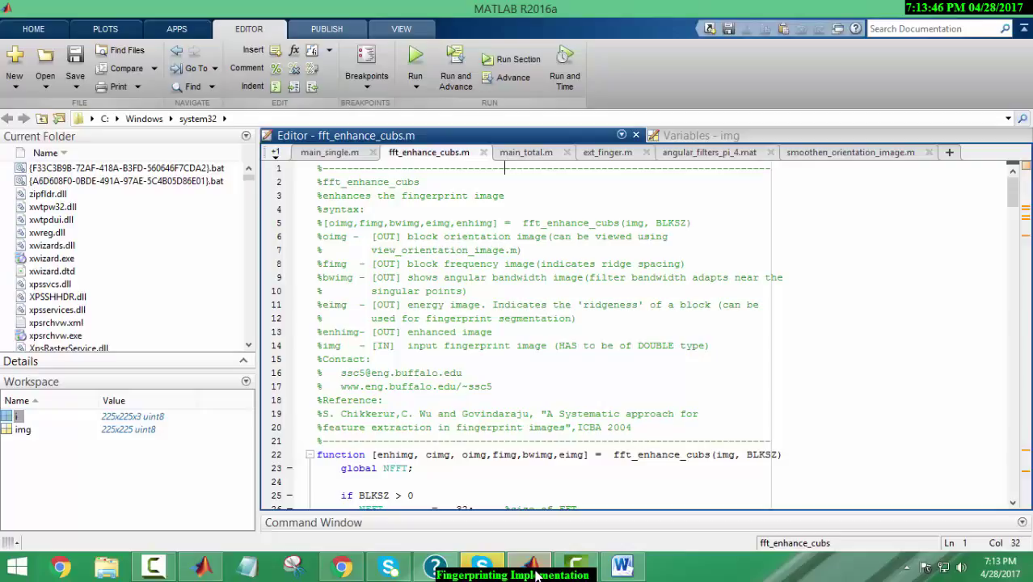
mouse_move(956, 22)
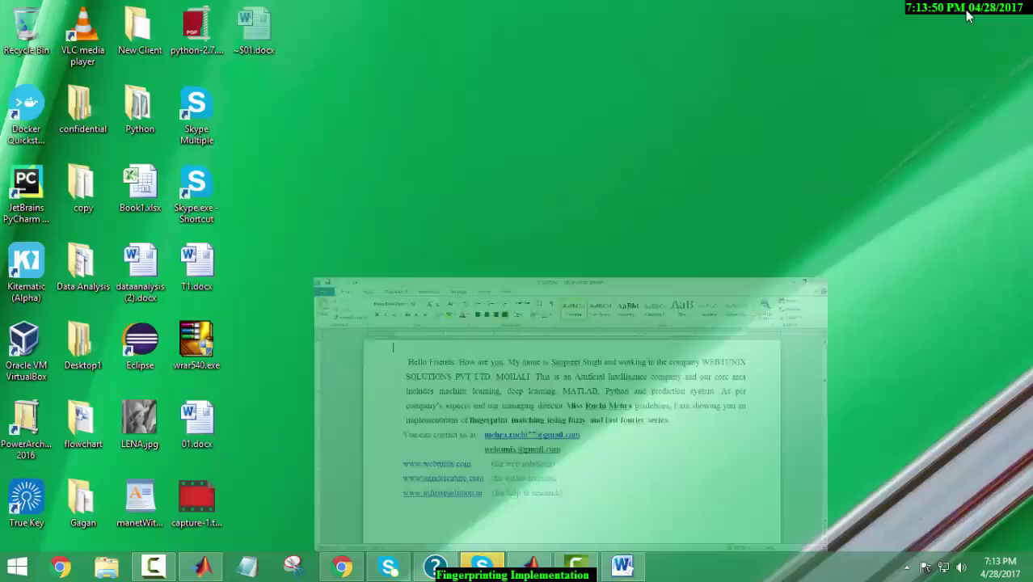
Step: Browse to E:\Our Data\Navneet Fingerprinting\Navneet Docx and open Navneet Edited File.docx
left_click(787, 282)
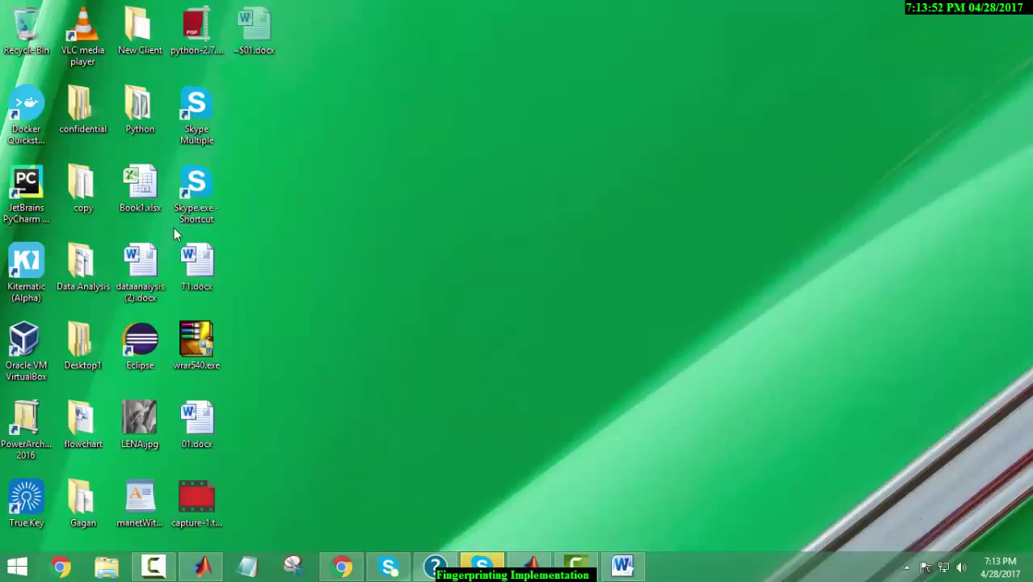
left_click(106, 566)
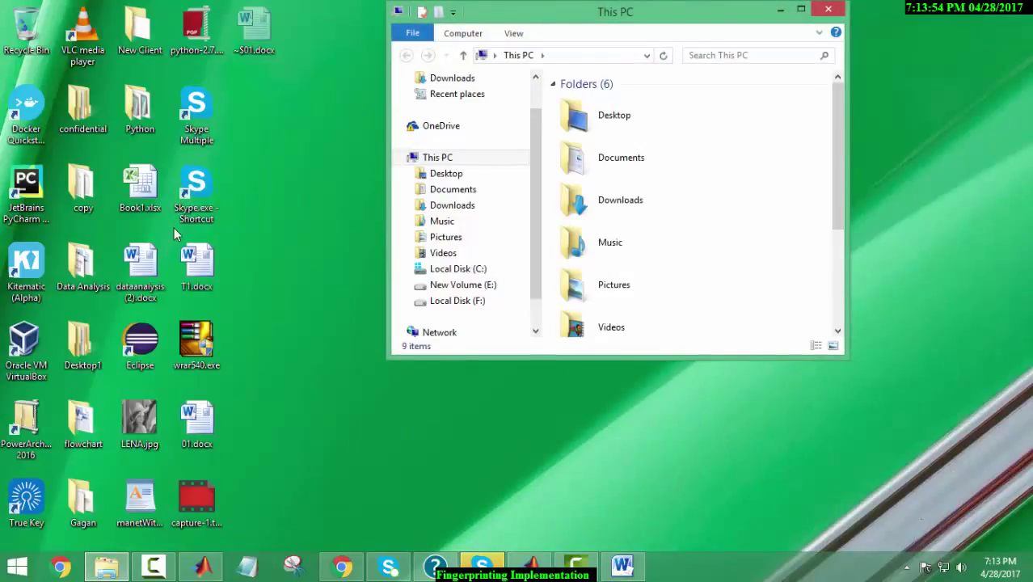
left_click(799, 9)
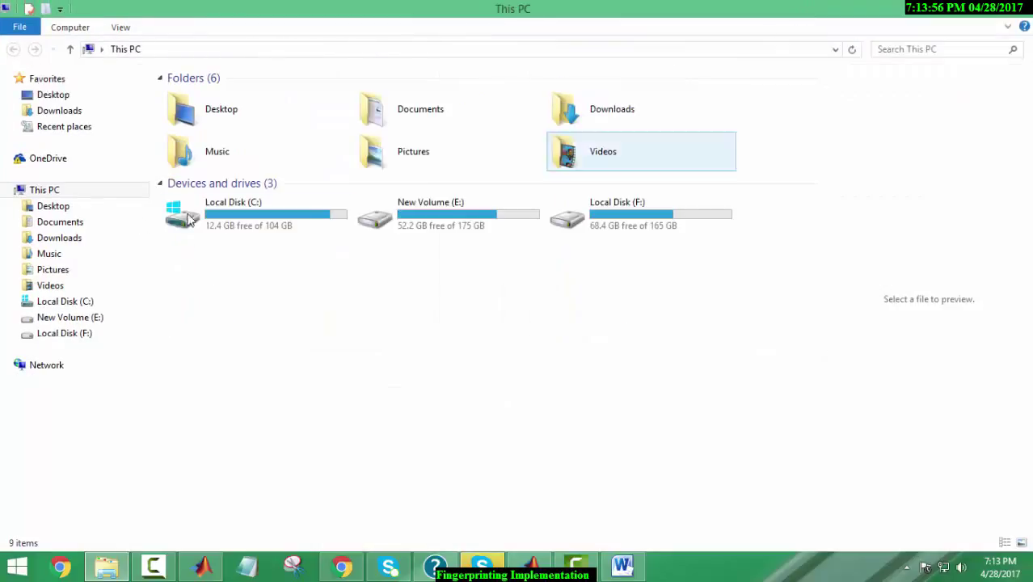
double_click(430, 214)
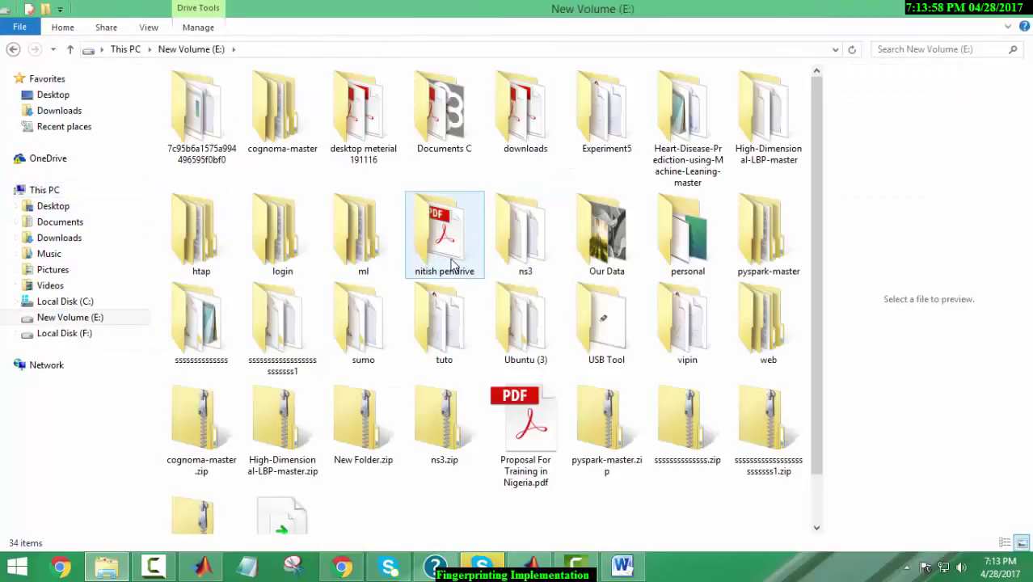
double_click(605, 234)
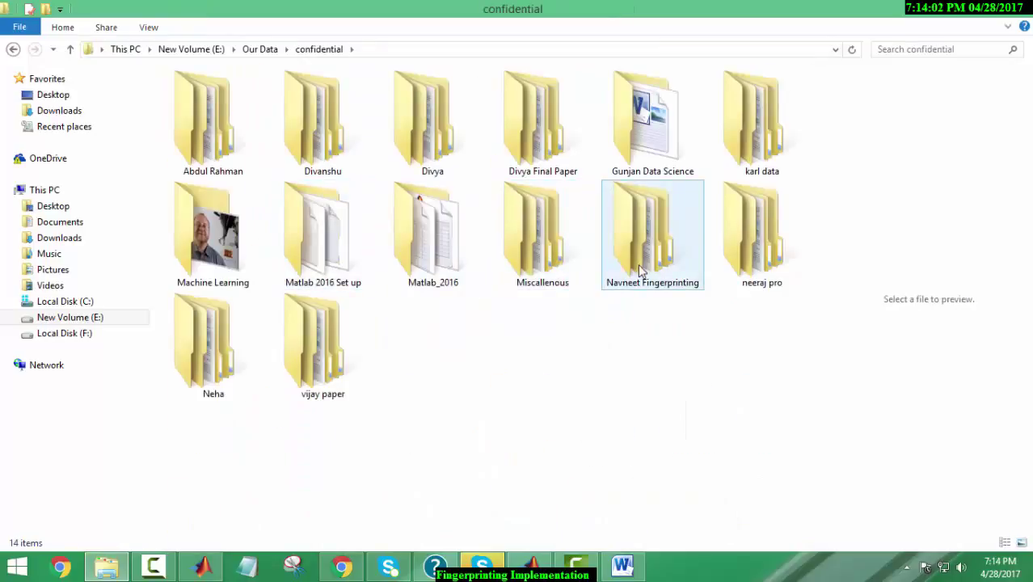
double_click(652, 234)
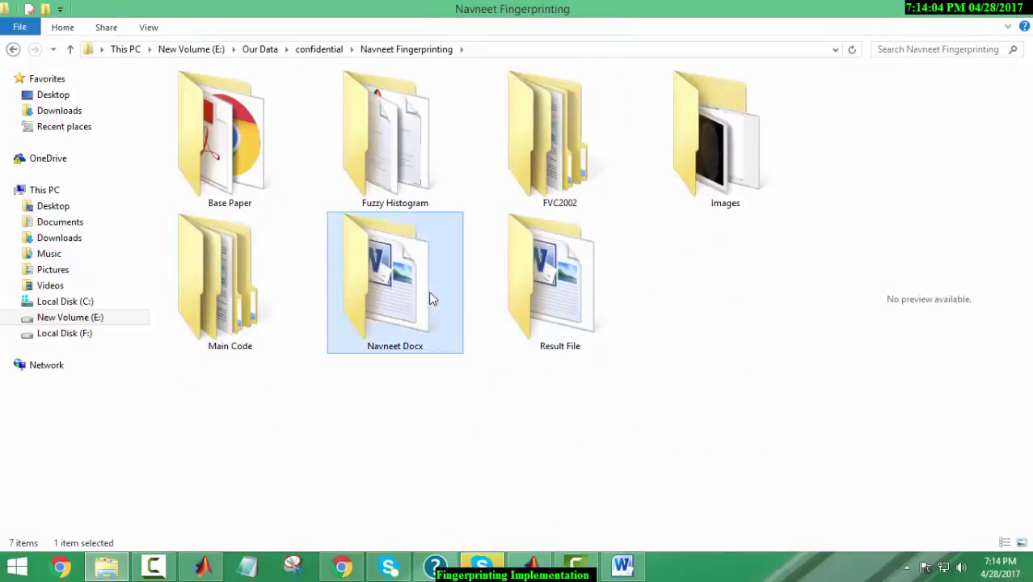
double_click(394, 282)
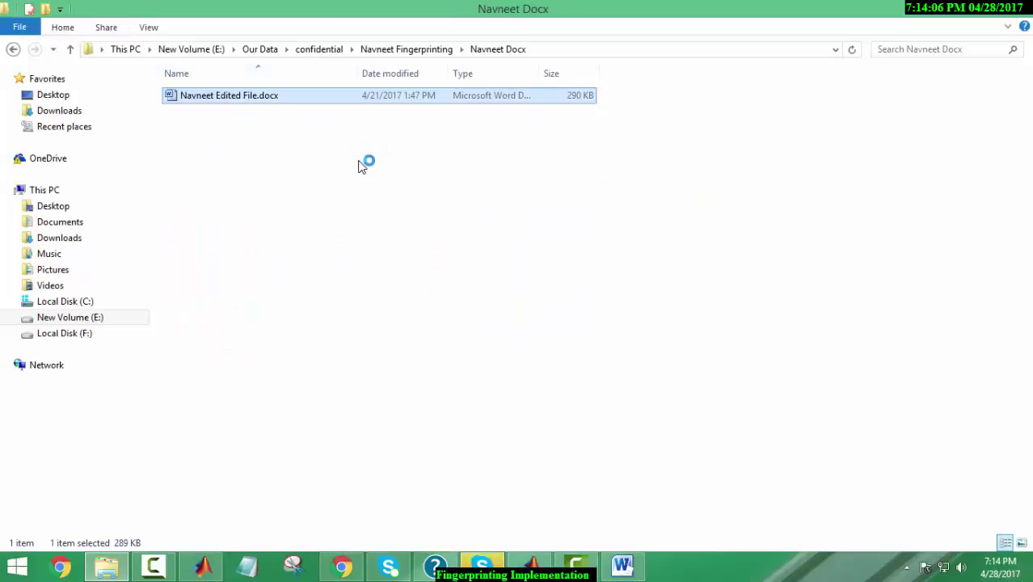
double_click(228, 95)
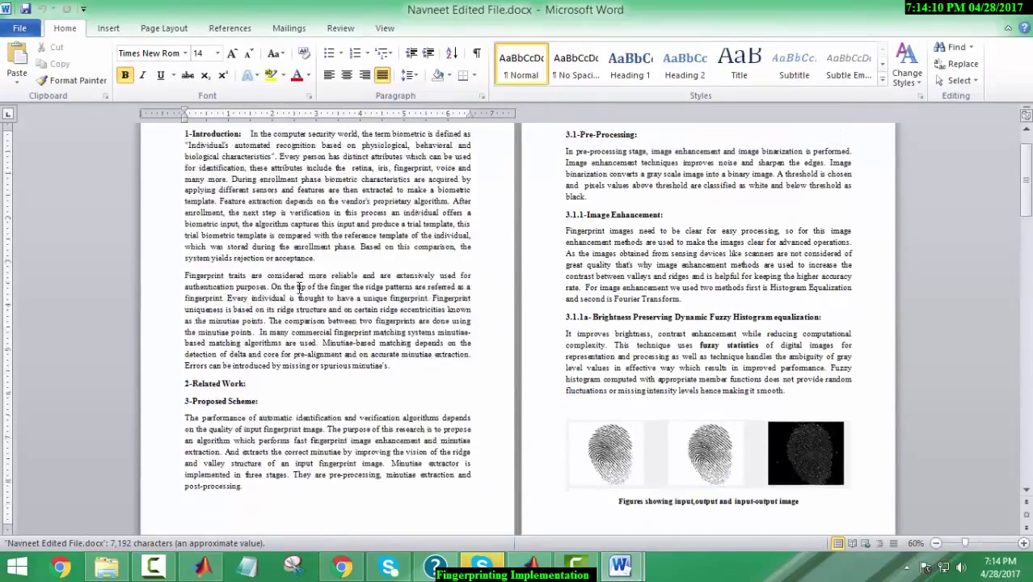
Step: Scroll the report to section 3.1 Pre-Processing and fuzzy histogram equalization
scroll("up", 3)
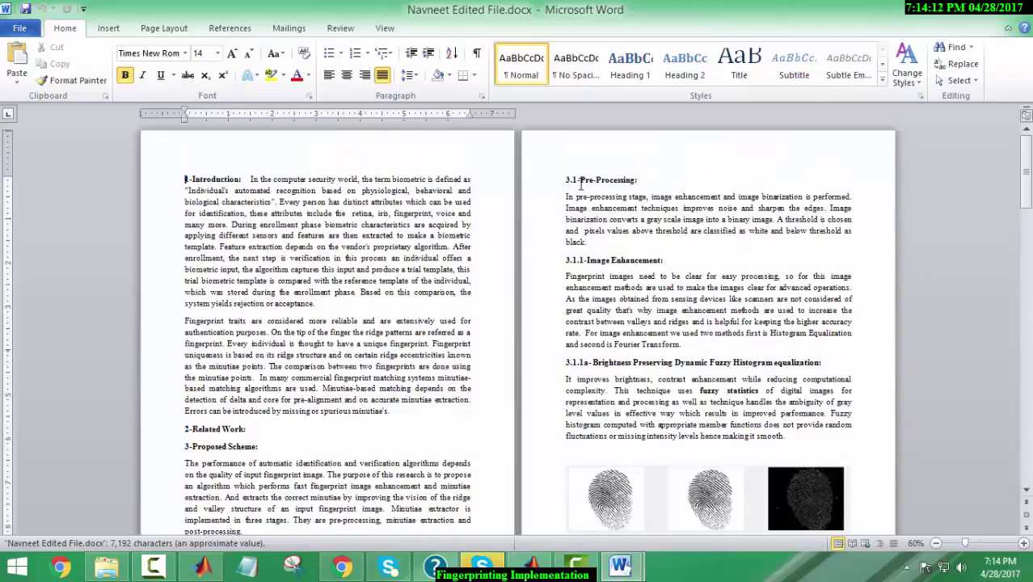
scroll("down", 3)
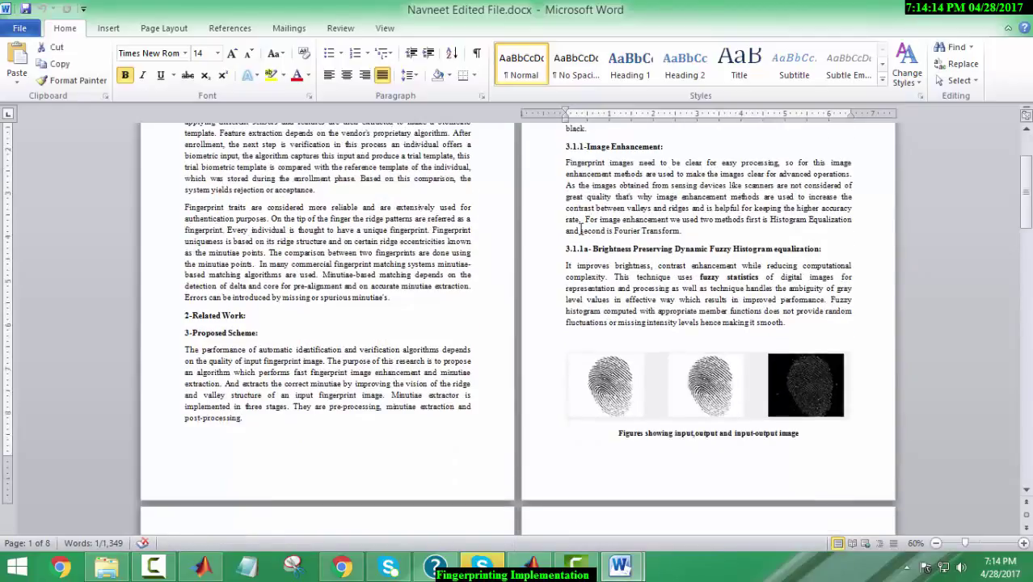
scroll("down", 3)
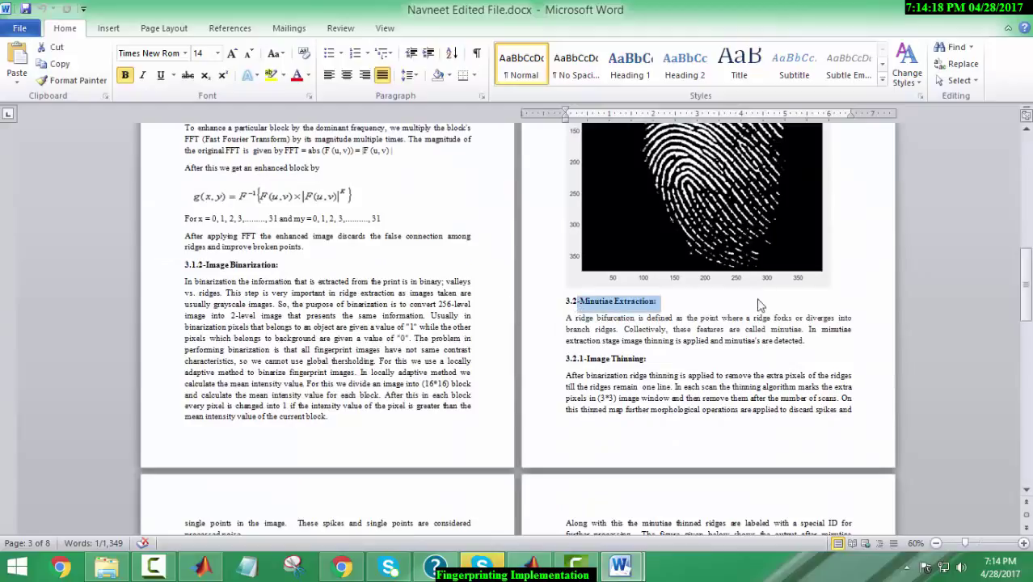
scroll("down", 3)
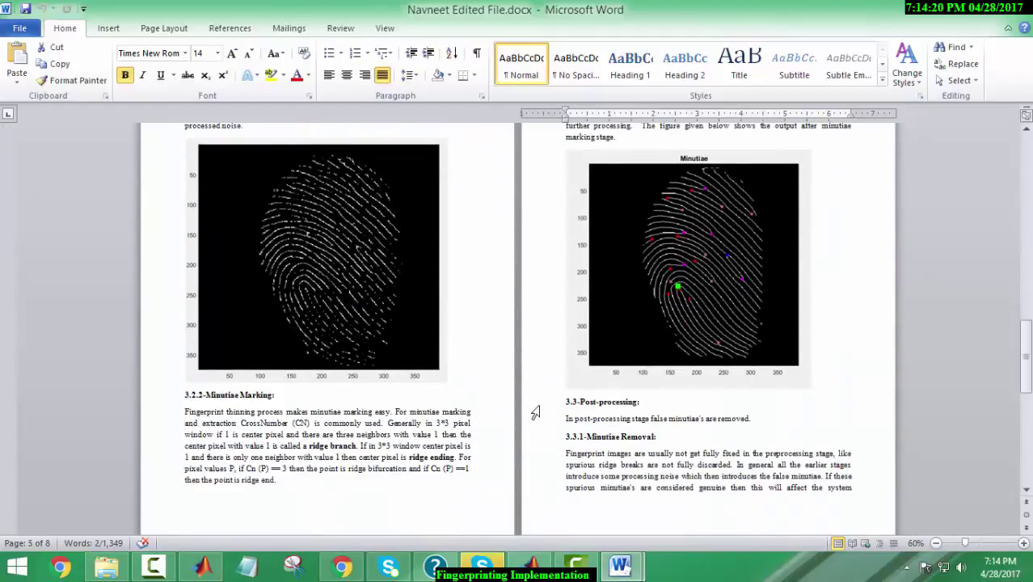
scroll("up", 3)
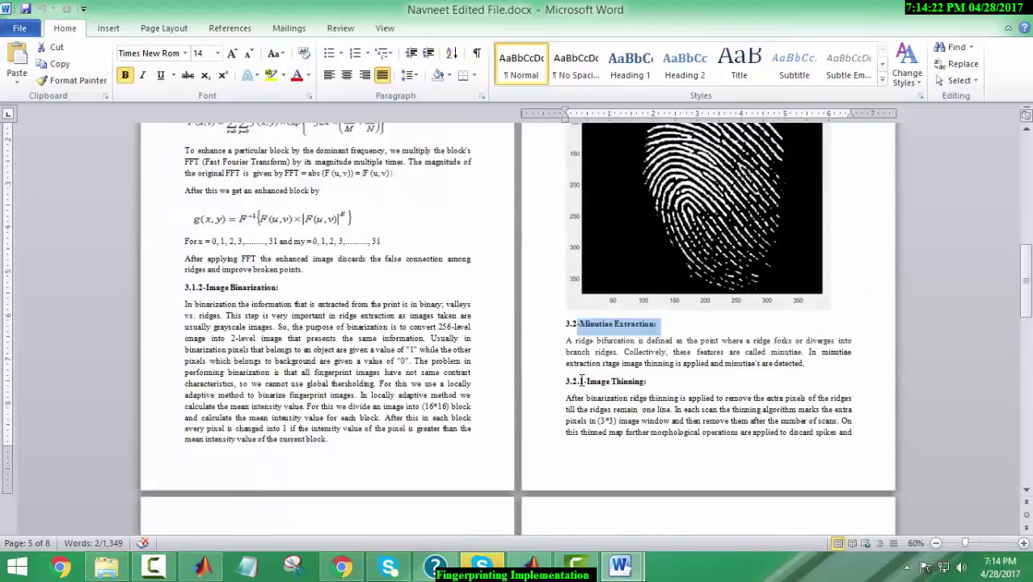
scroll("up", 3)
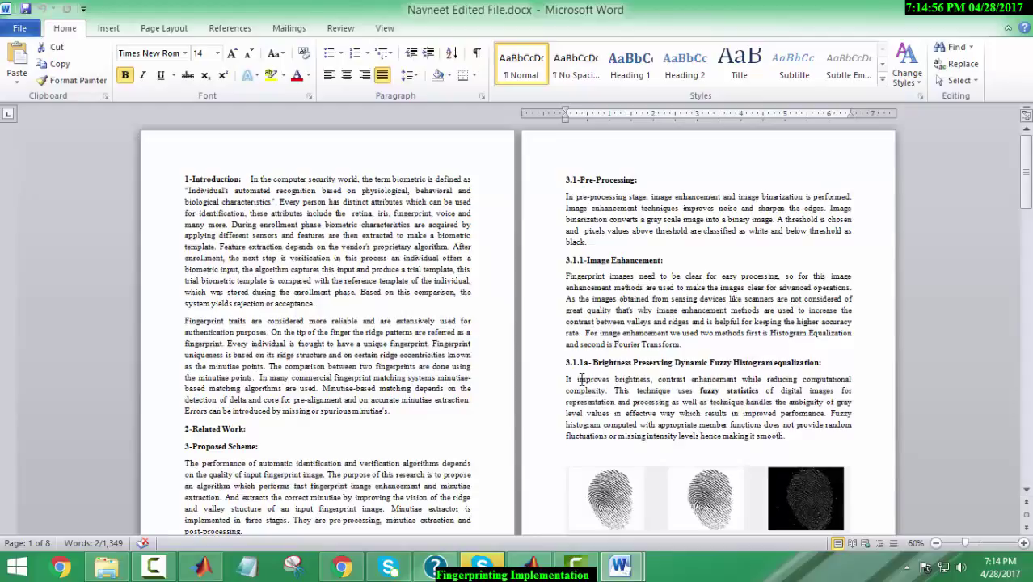
scroll("down", 3)
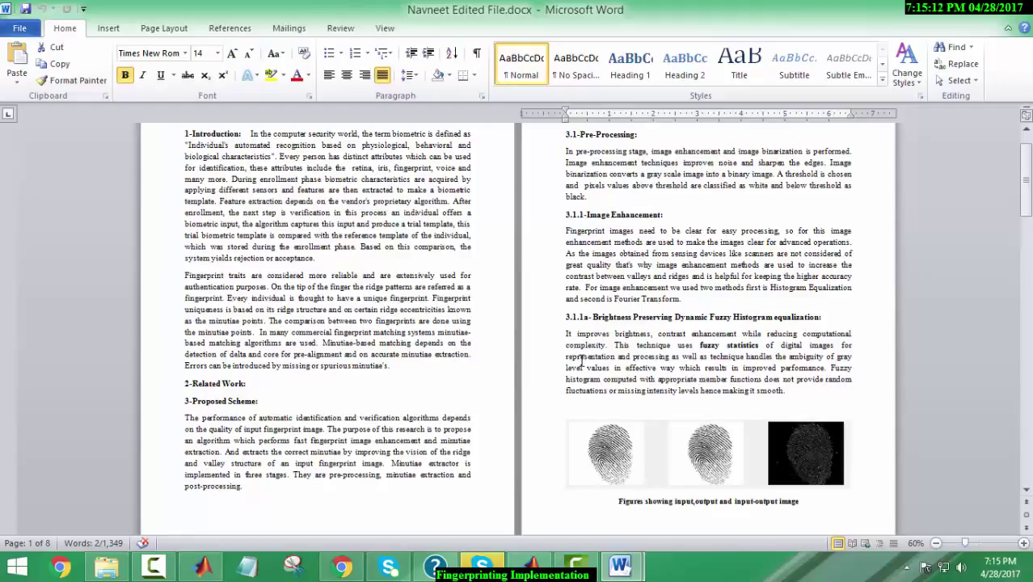
mouse_move(624, 443)
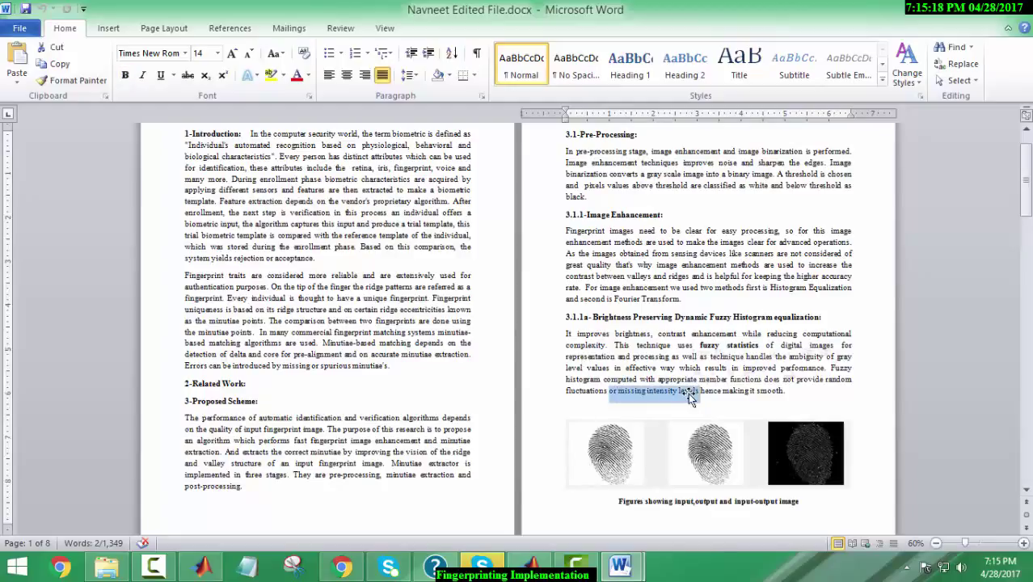
scroll("down", 3)
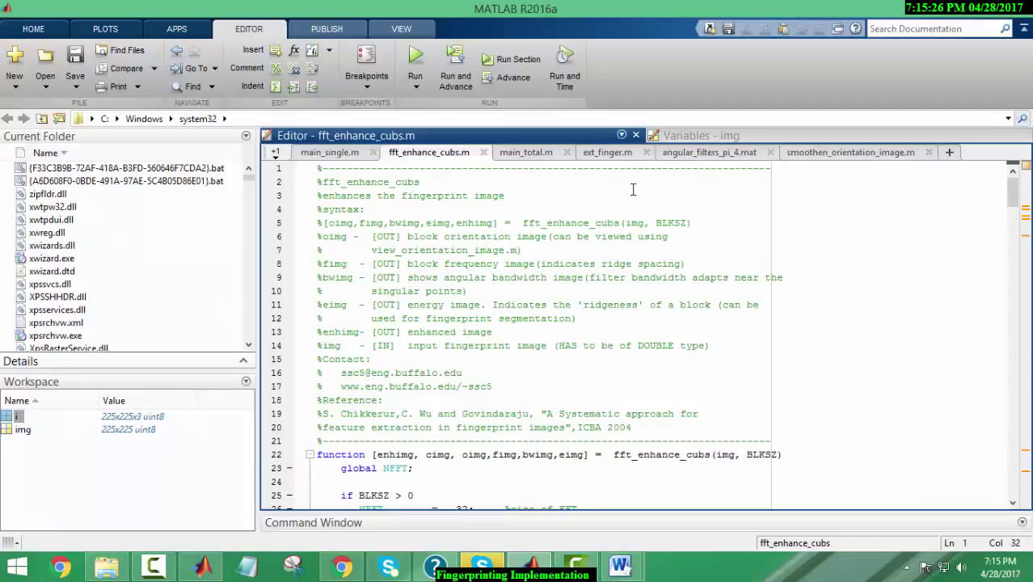
mouse_move(437, 162)
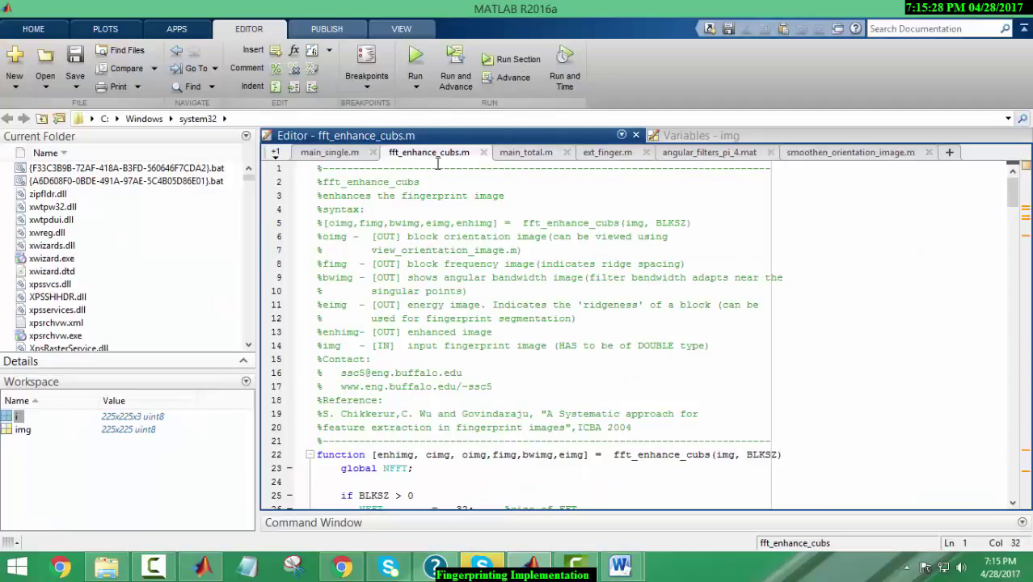
Step: Scroll through fft_enhance_cubs.m, show main_single.m, then bring up the Word windows
scroll("down", 3)
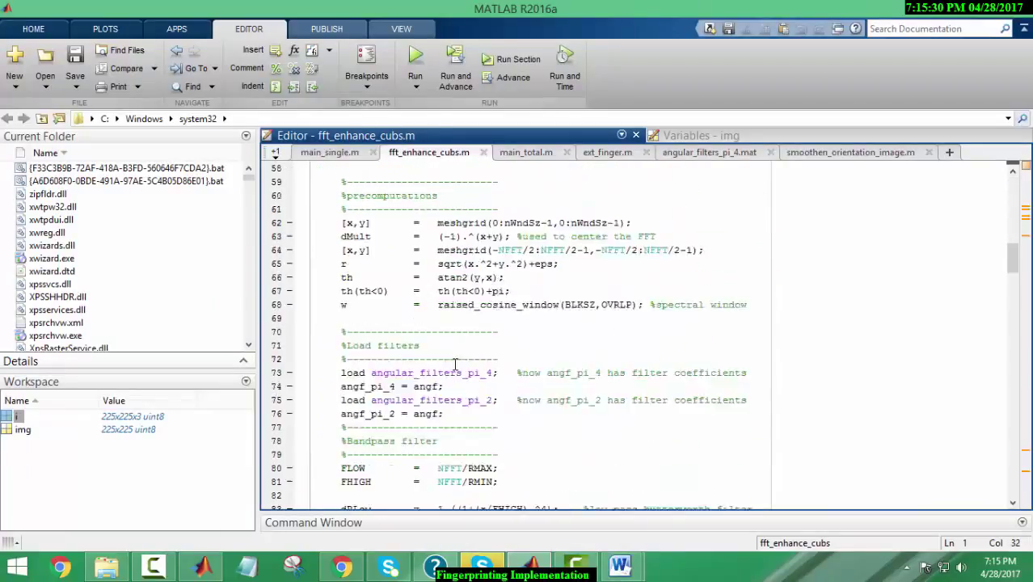
scroll("down", 3)
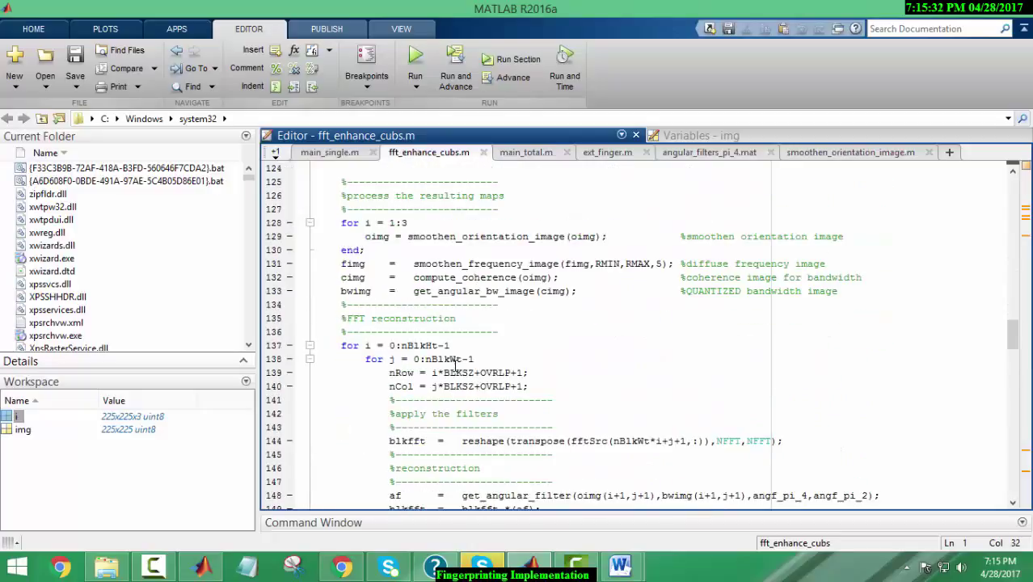
left_click(329, 151)
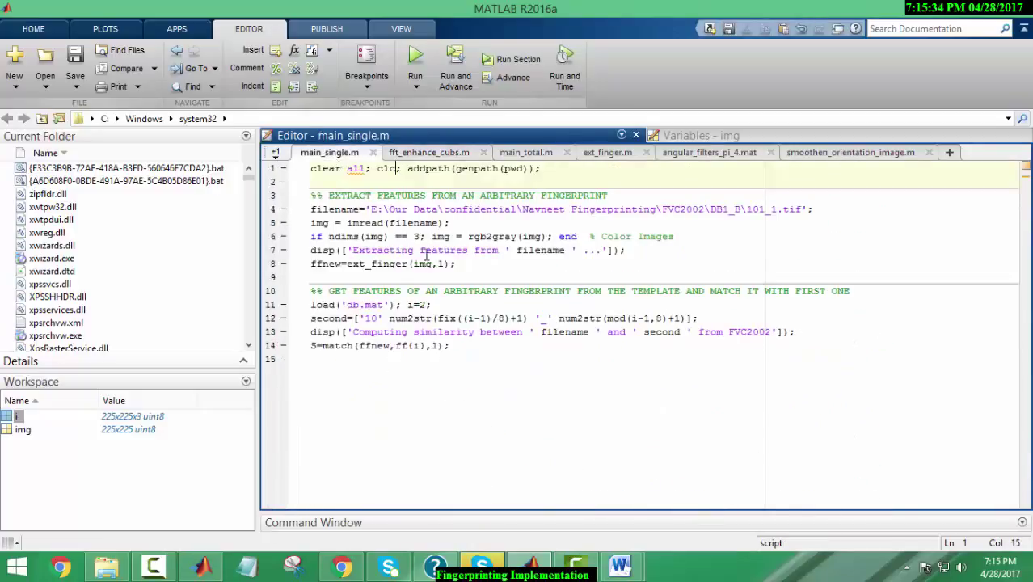
mouse_move(558, 277)
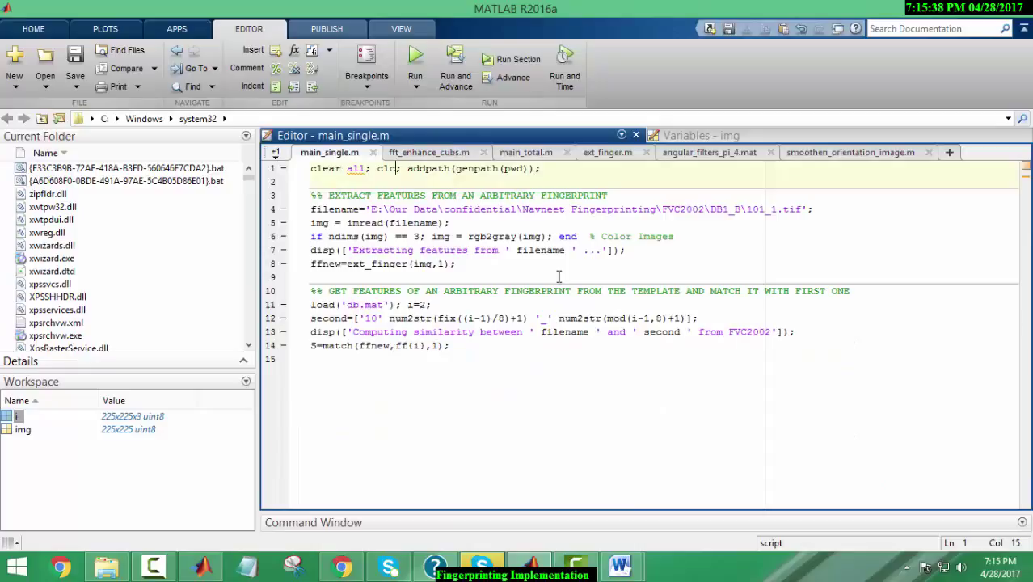
mouse_move(541, 351)
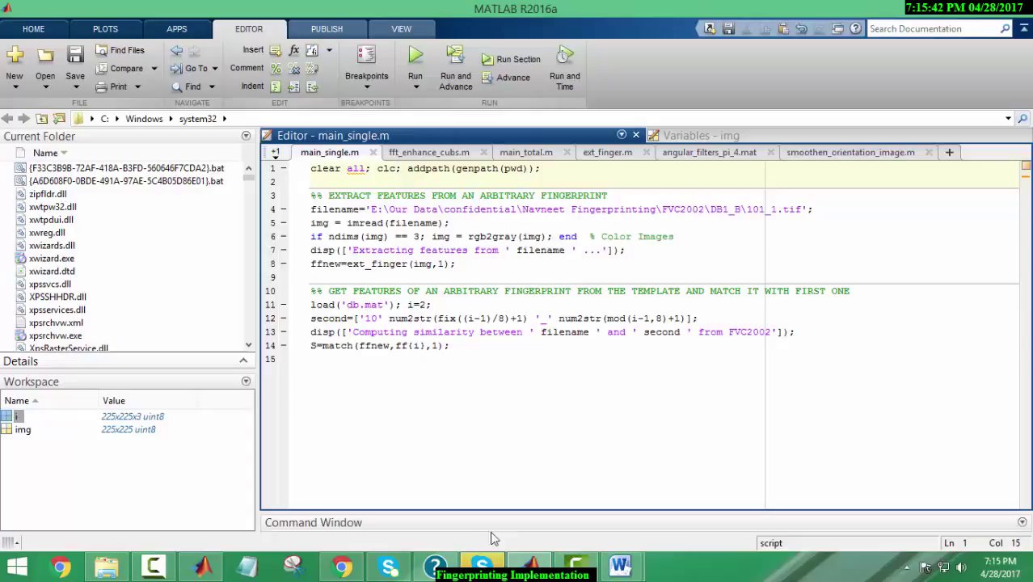
left_click(619, 564)
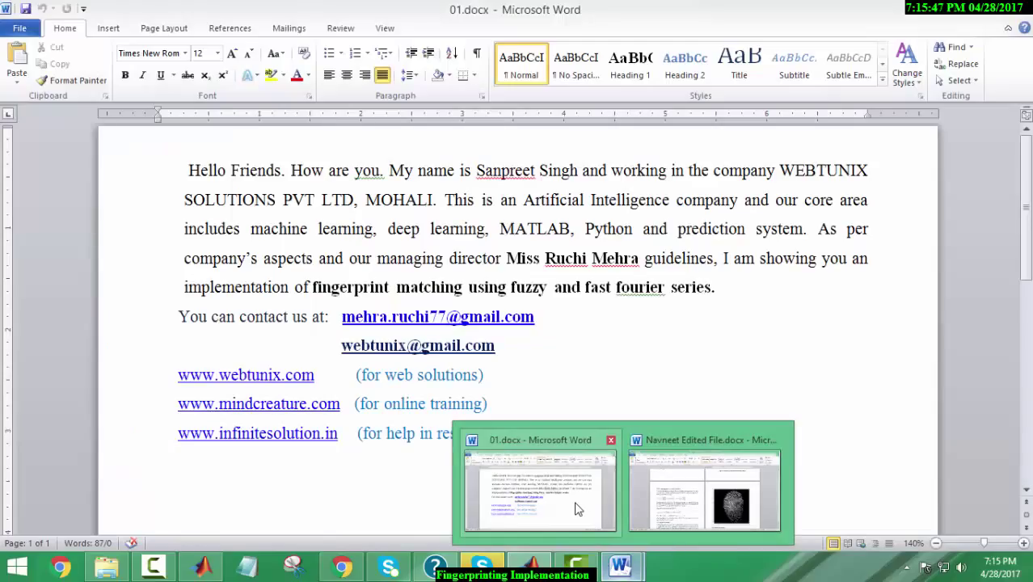
Step: Return to Navneet Edited File and scroll to the Fourier enhancement, binarization and minutiae sections
left_click(704, 485)
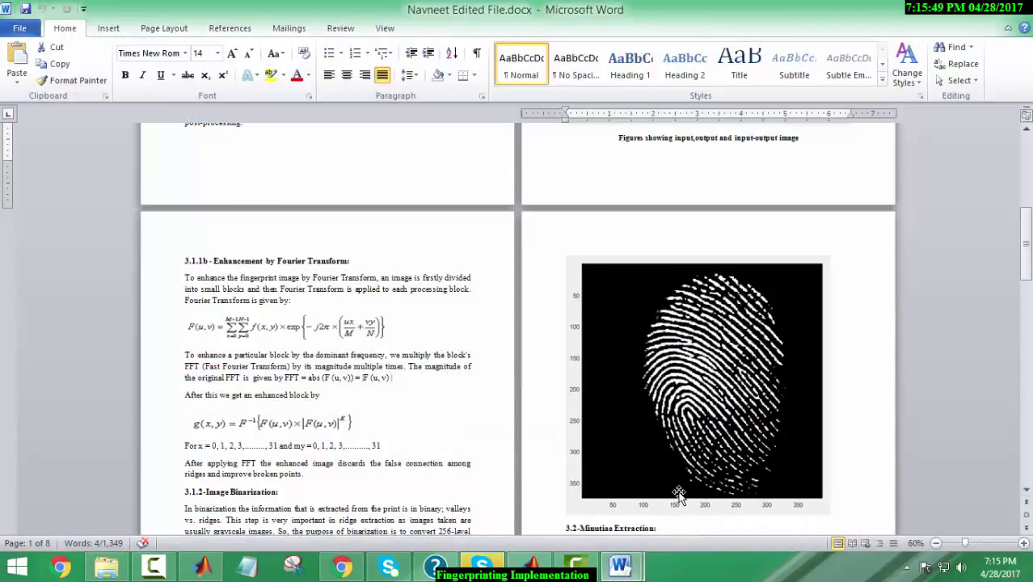
mouse_move(571, 431)
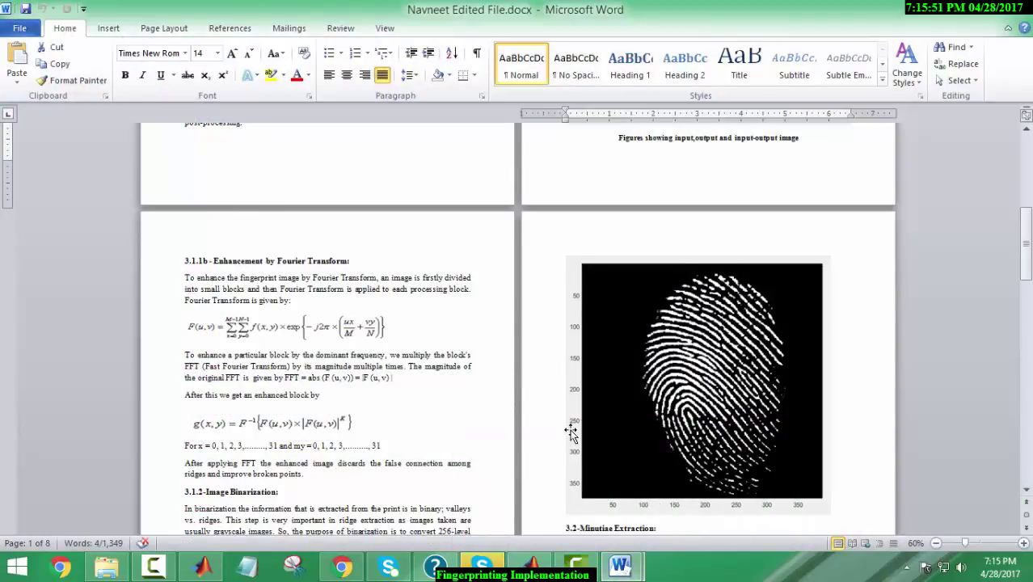
scroll("down", 3)
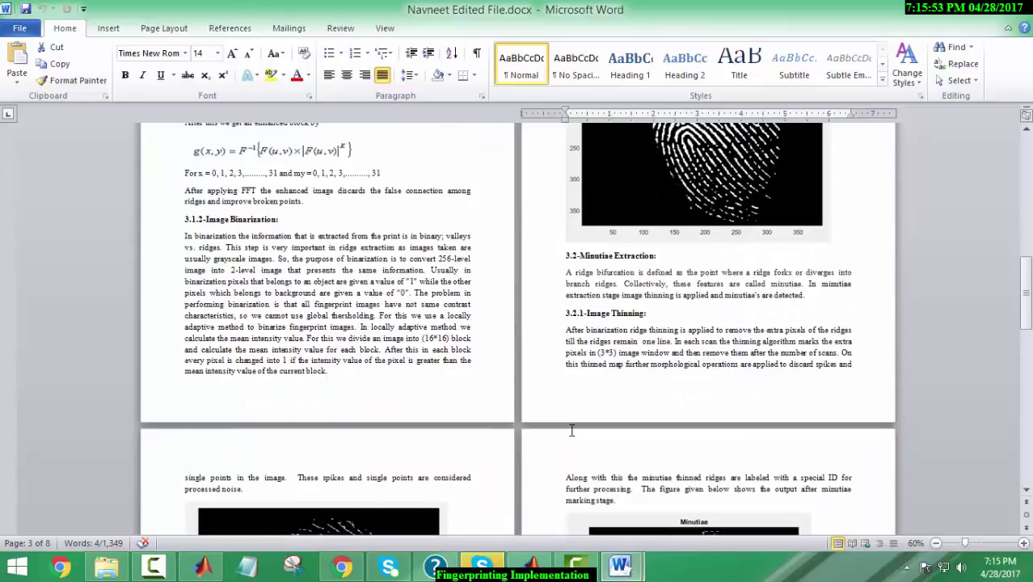
scroll("down", 3)
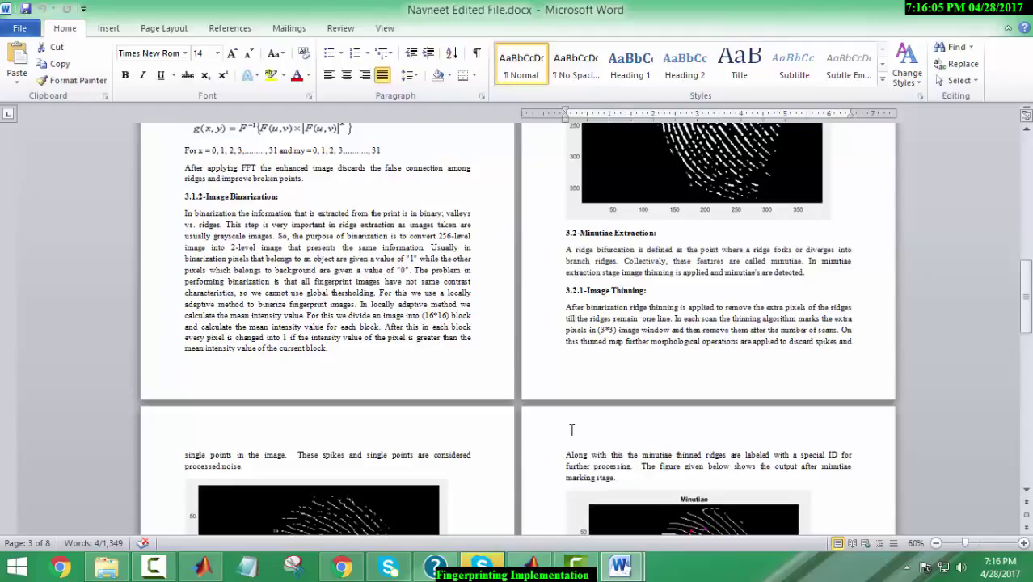
mouse_move(106, 566)
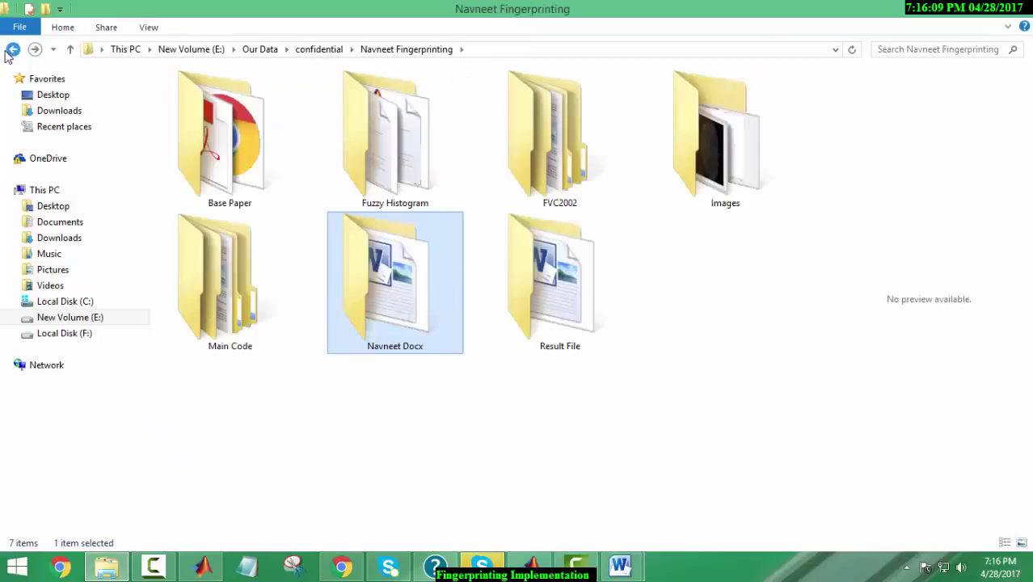
Step: Open 01.png from the Images folder in Windows Photo Viewer
double_click(725, 133)
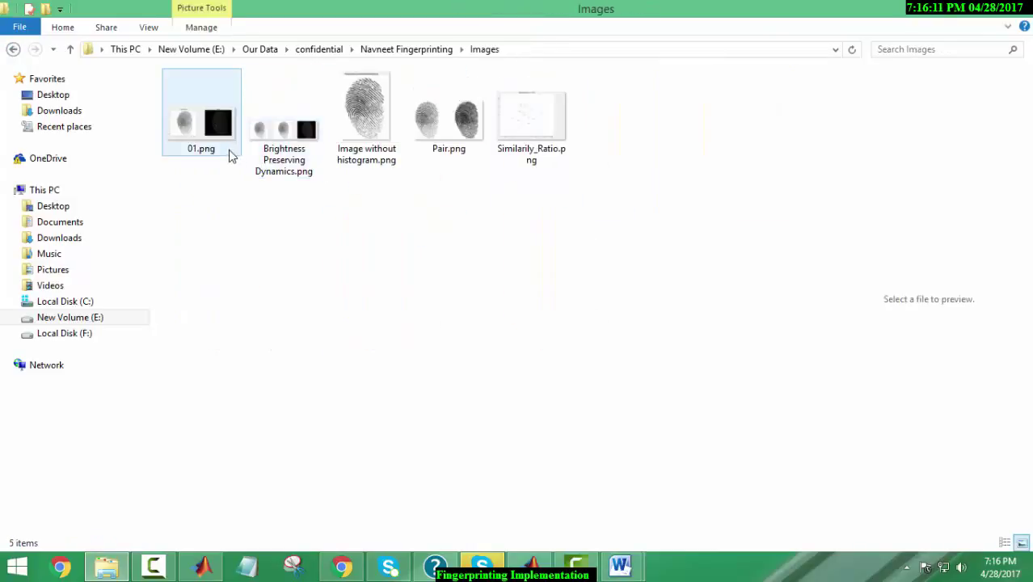
double_click(200, 122)
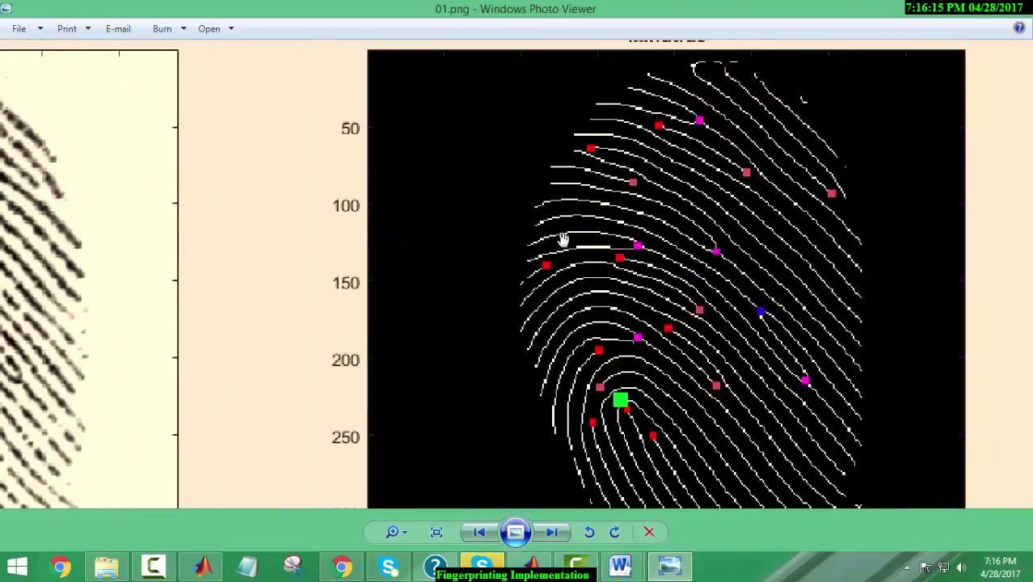
mouse_move(561, 257)
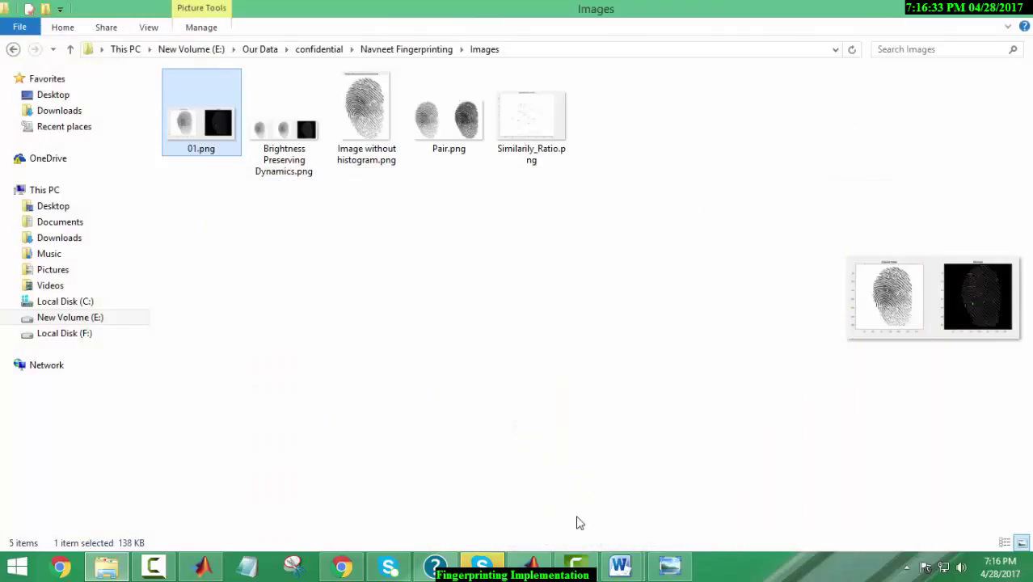
mouse_move(529, 566)
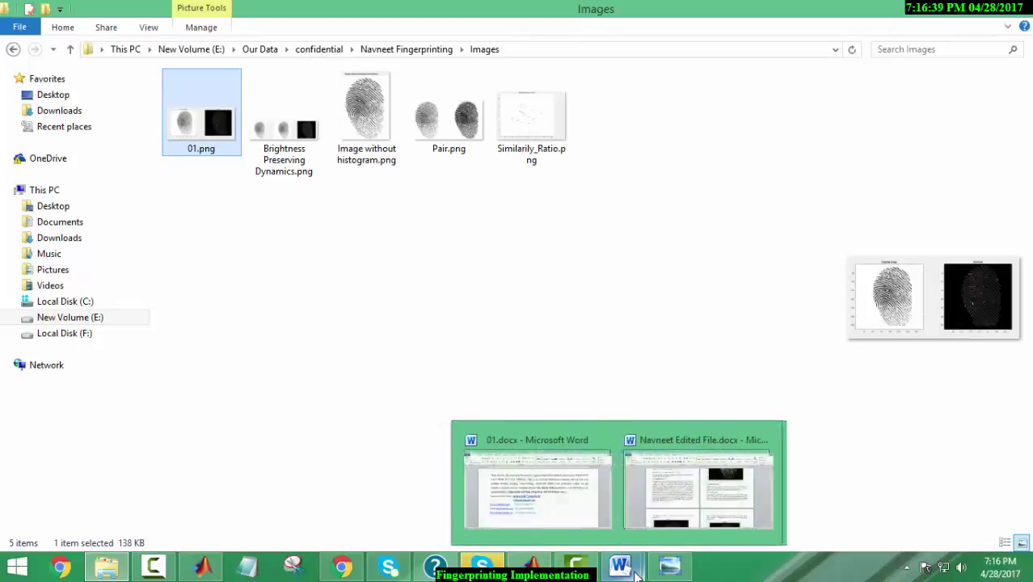
Step: Return to the edited report and scroll through minutiae removal to the Result page
left_click(698, 484)
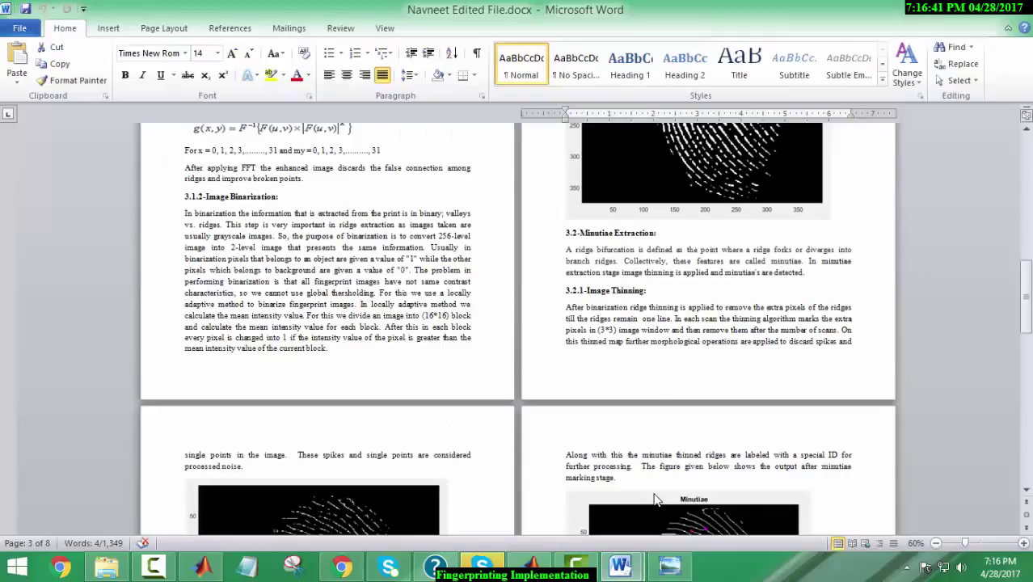
scroll("down", 3)
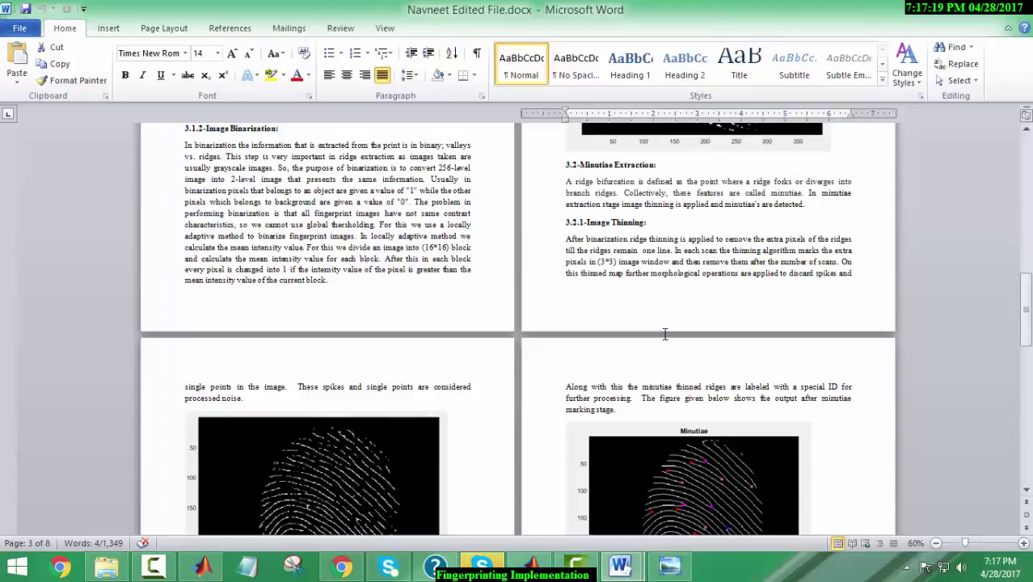
scroll("down", 3)
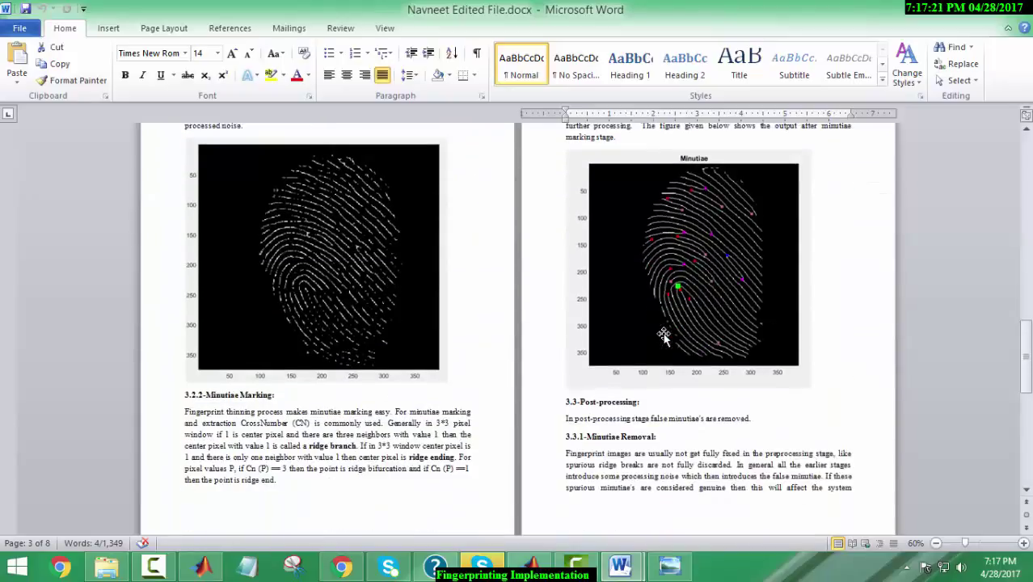
scroll("down", 3)
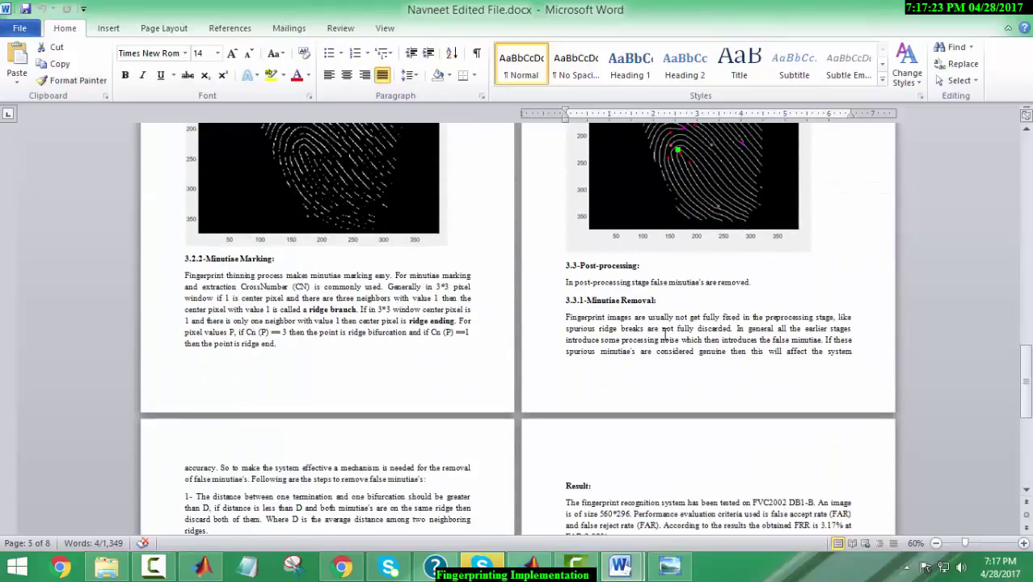
scroll("down", 3)
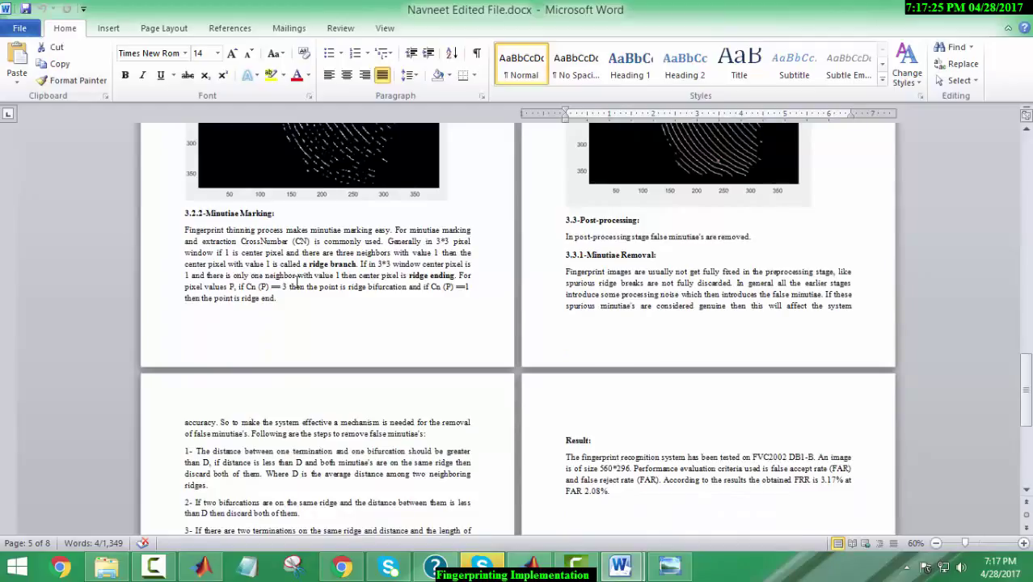
scroll("down", 3)
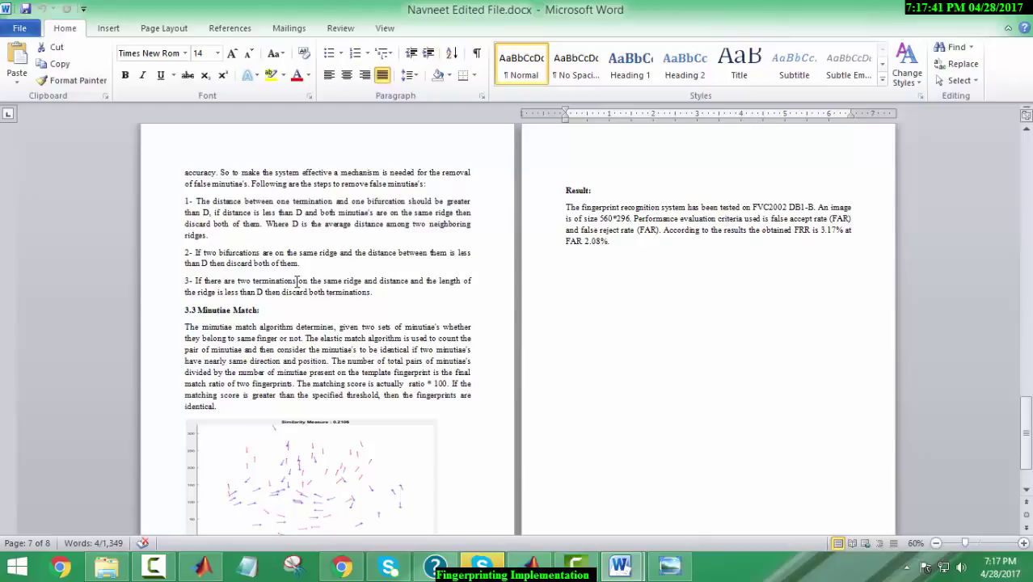
Step: Zoom in on the Minutiae Match section, then show main_total.m in MATLAB
left_click(999, 542)
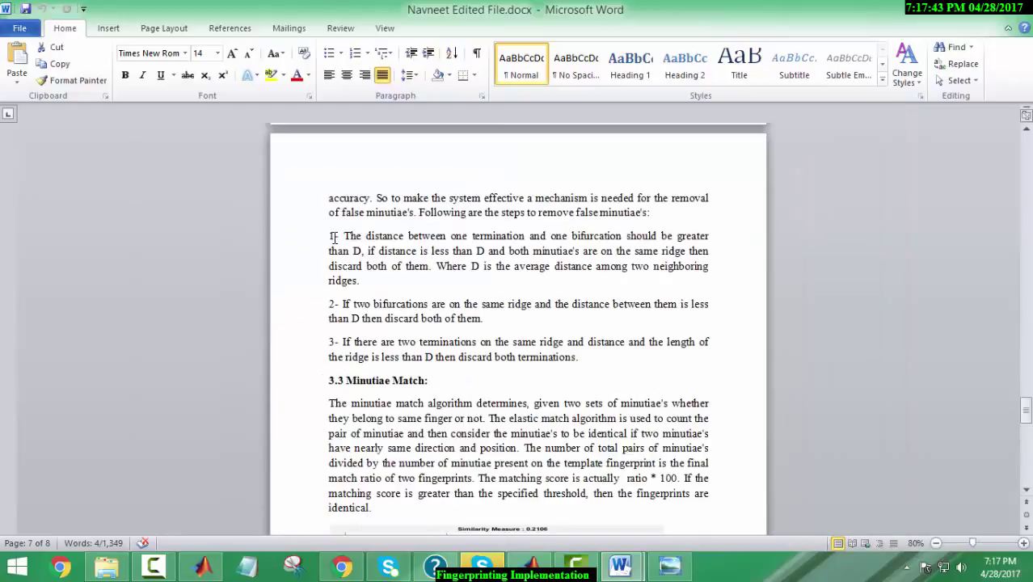
left_click_drag(330, 236, 537, 342)
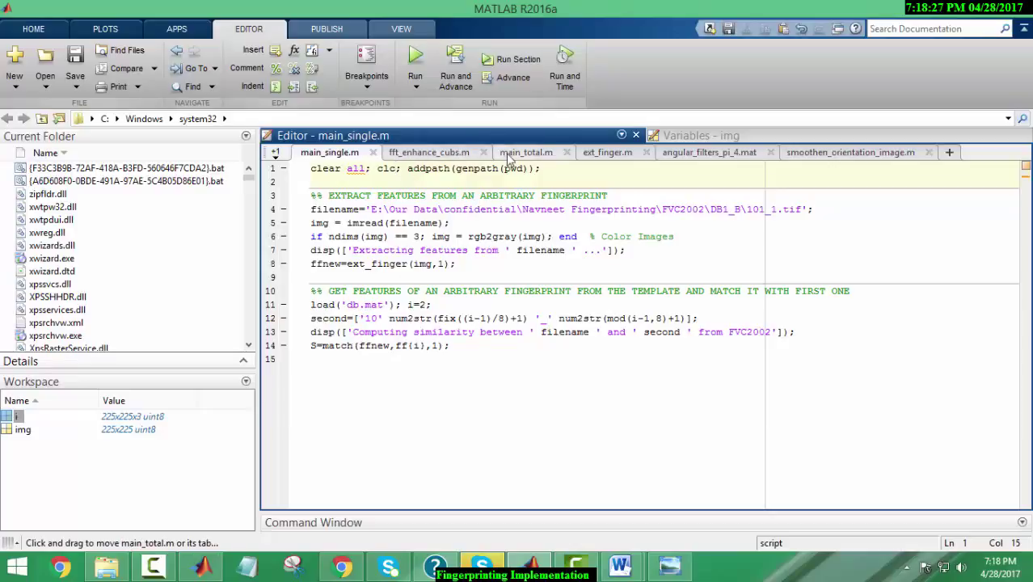
left_click(526, 151)
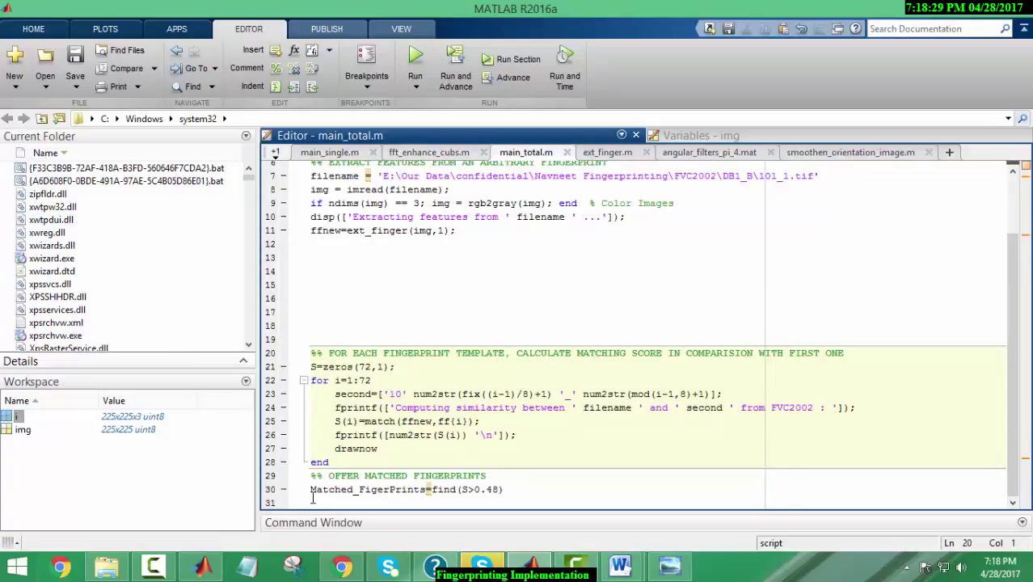